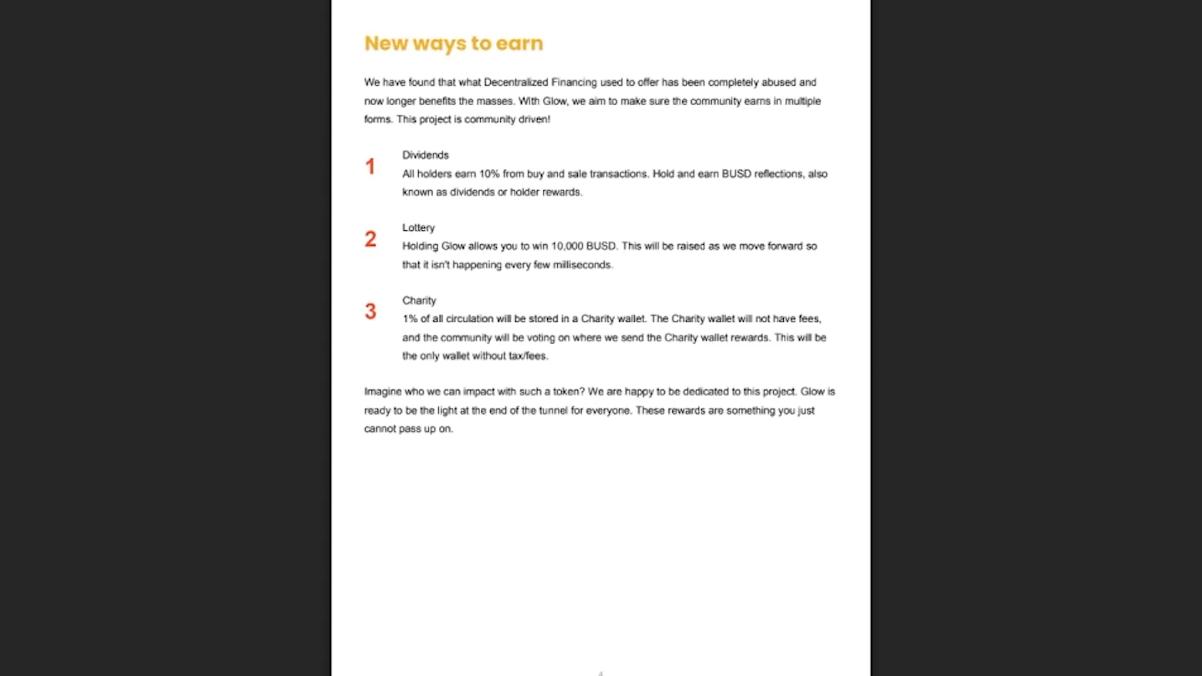
{"action": "scroll", "scroll_direction": "down", "scroll_amount": 3}
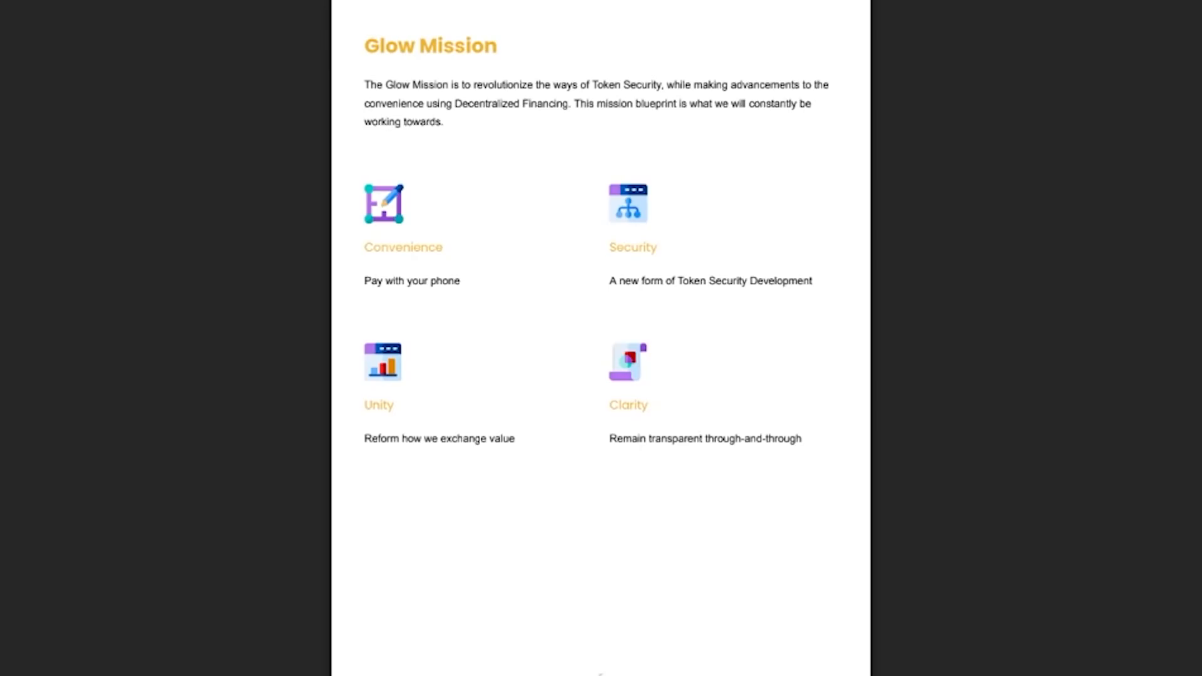
{"action": "scroll", "scroll_direction": "down", "scroll_amount": 3}
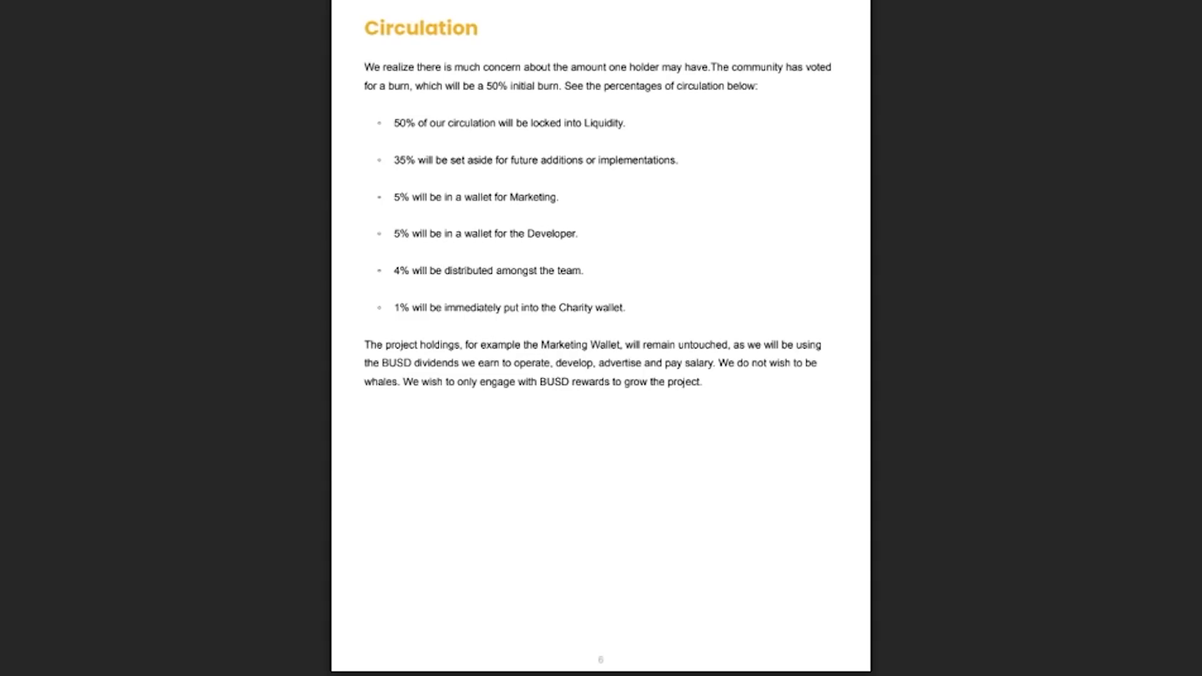
{"action": "scroll", "scroll_direction": "down", "scroll_amount": 3}
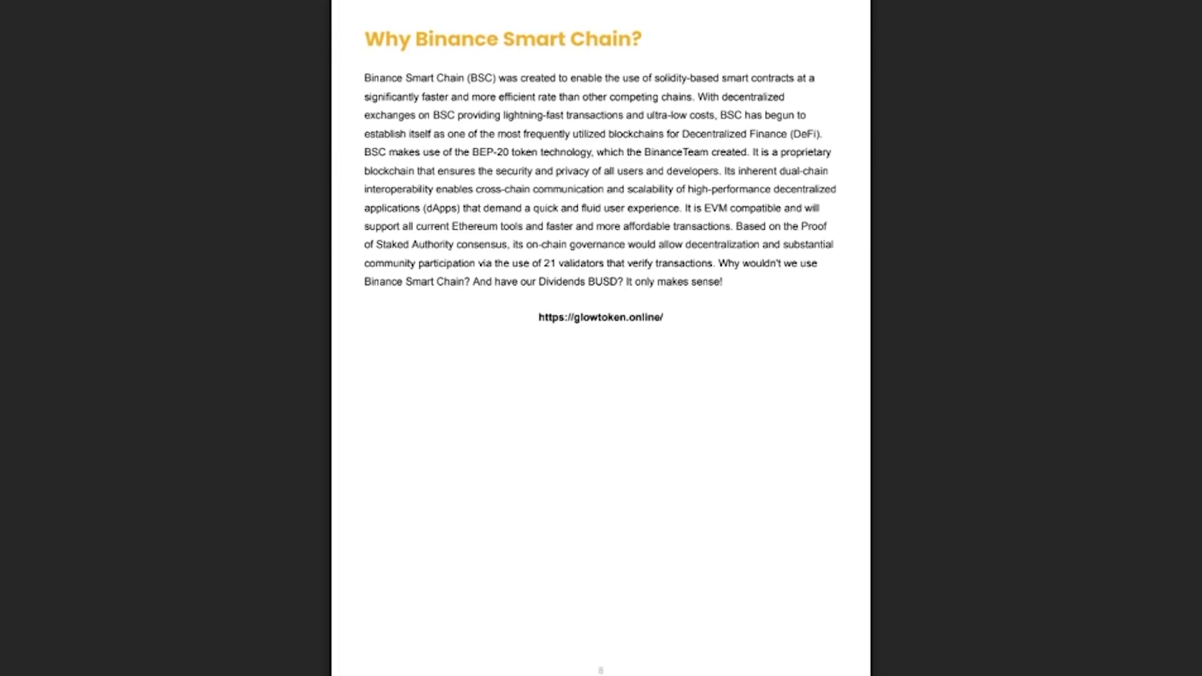
{"action": "scroll", "scroll_direction": "down", "scroll_amount": 3}
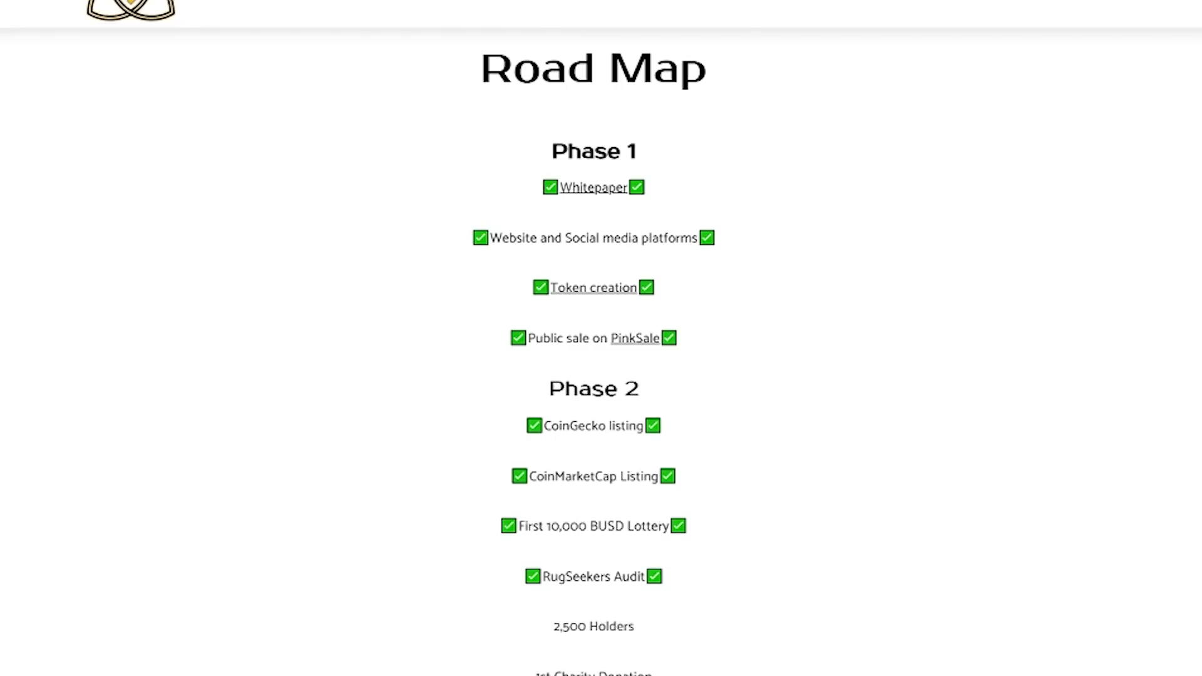
{"action": "scroll", "scroll_direction": "down", "scroll_amount": 3}
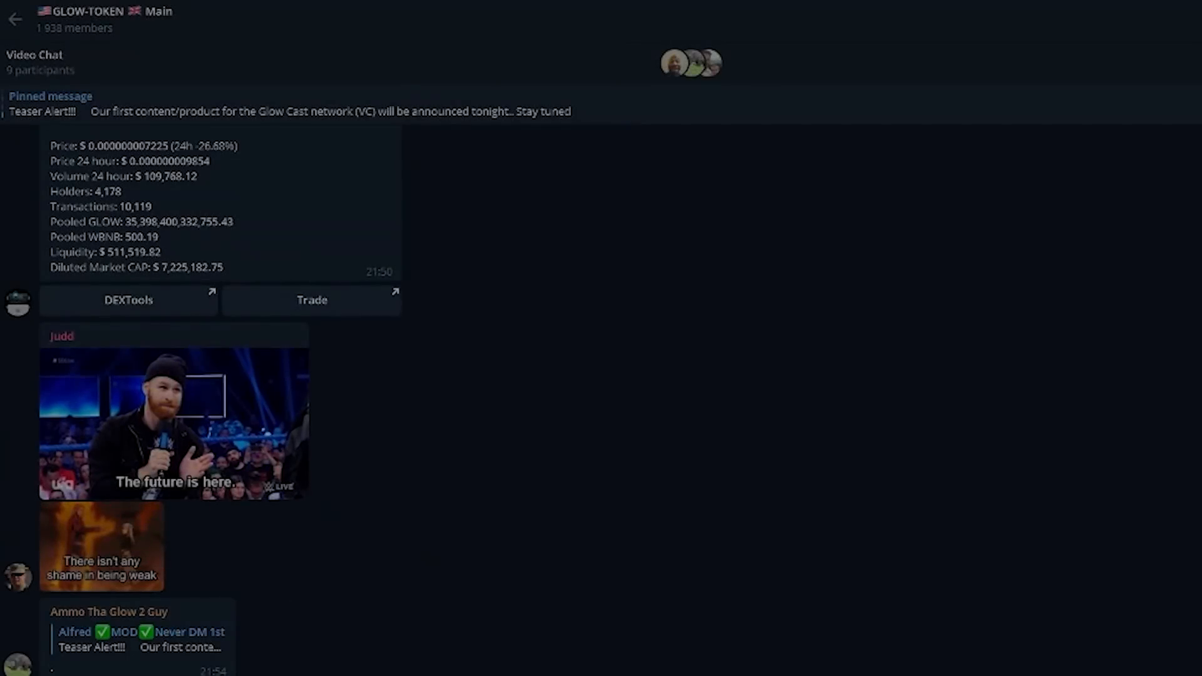
{"action": "scroll", "scroll_direction": "down", "scroll_amount": 3}
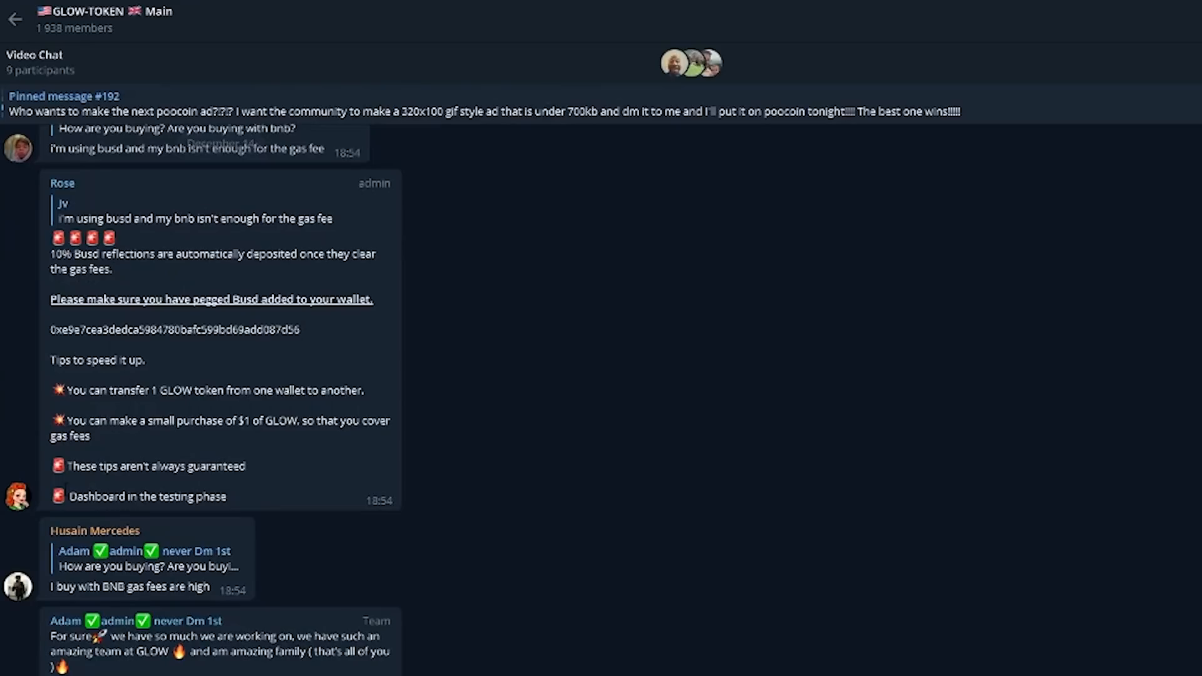
{"action": "scroll", "scroll_direction": "down", "scroll_amount": 3}
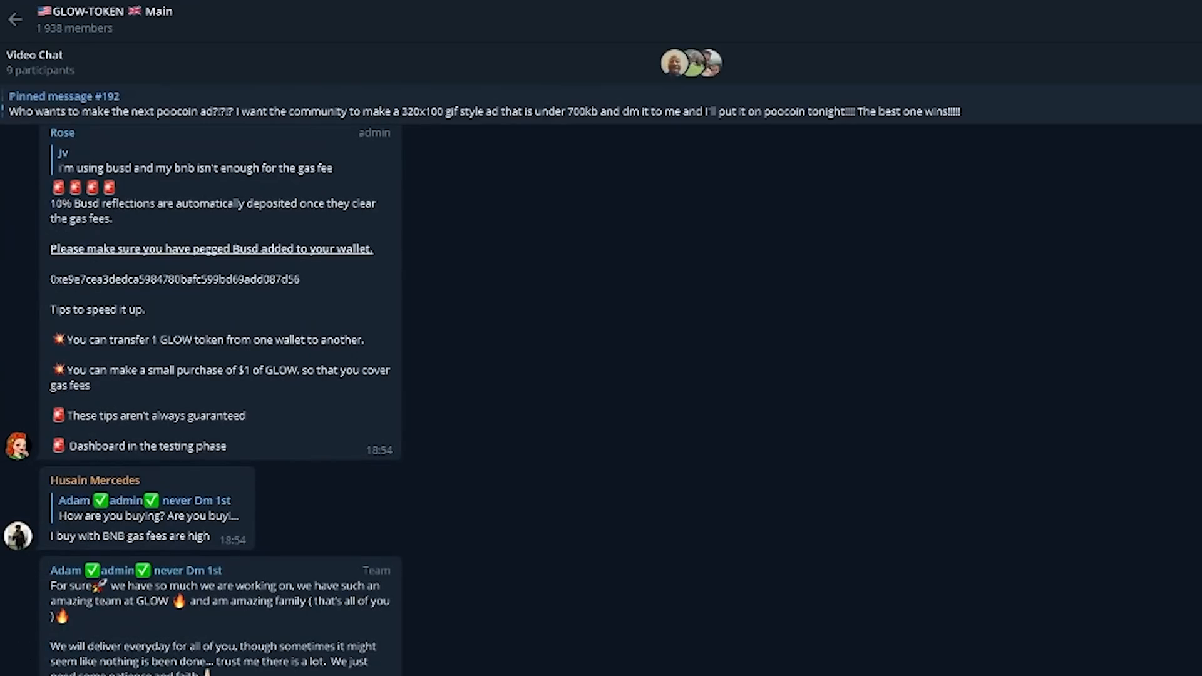
{"action": "scroll", "scroll_direction": "down", "scroll_amount": 3}
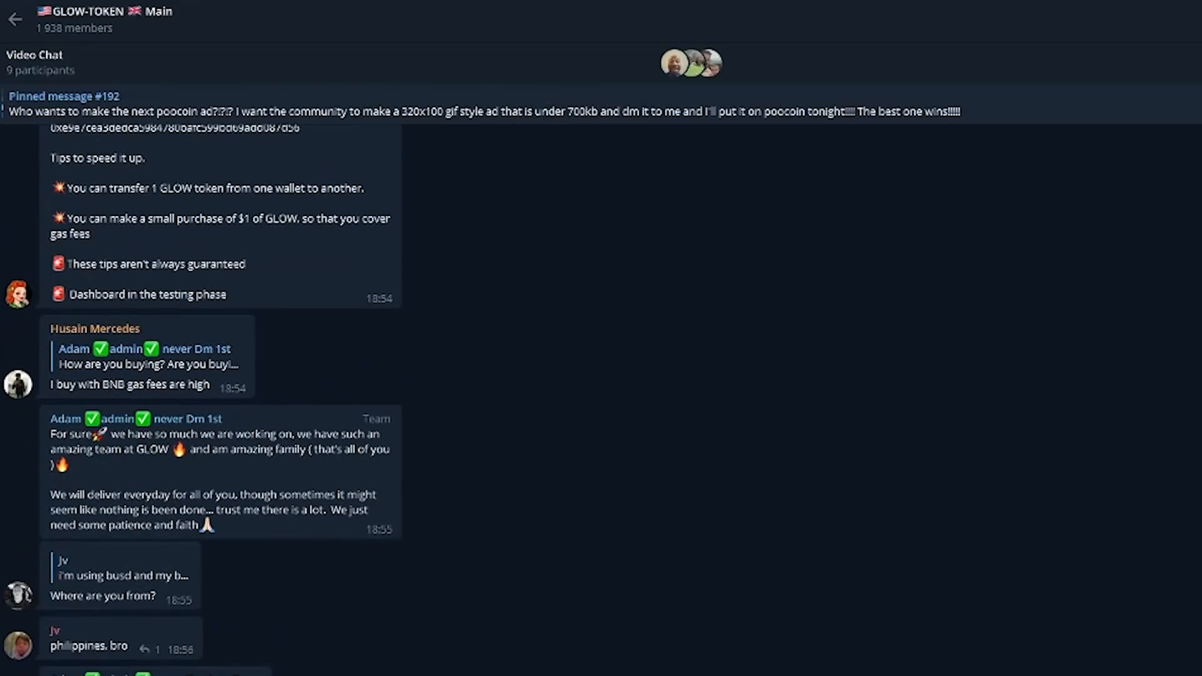
{"action": "scroll", "scroll_direction": "down", "scroll_amount": 3}
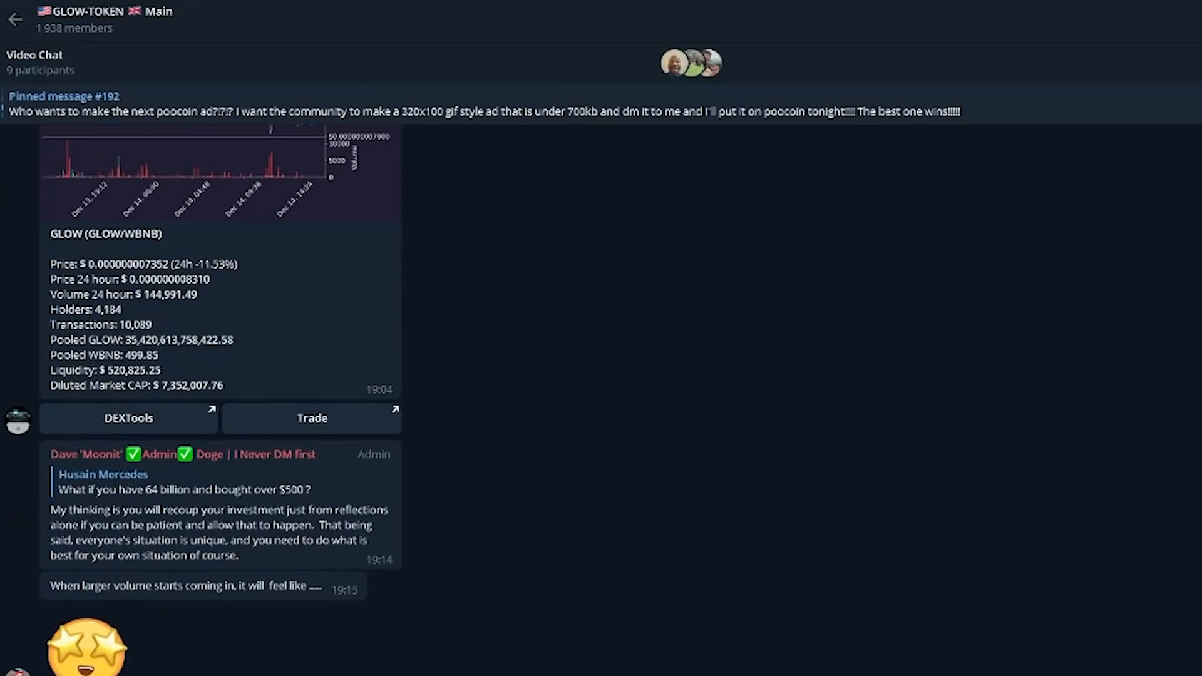
{"action": "scroll", "scroll_direction": "down", "scroll_amount": 3}
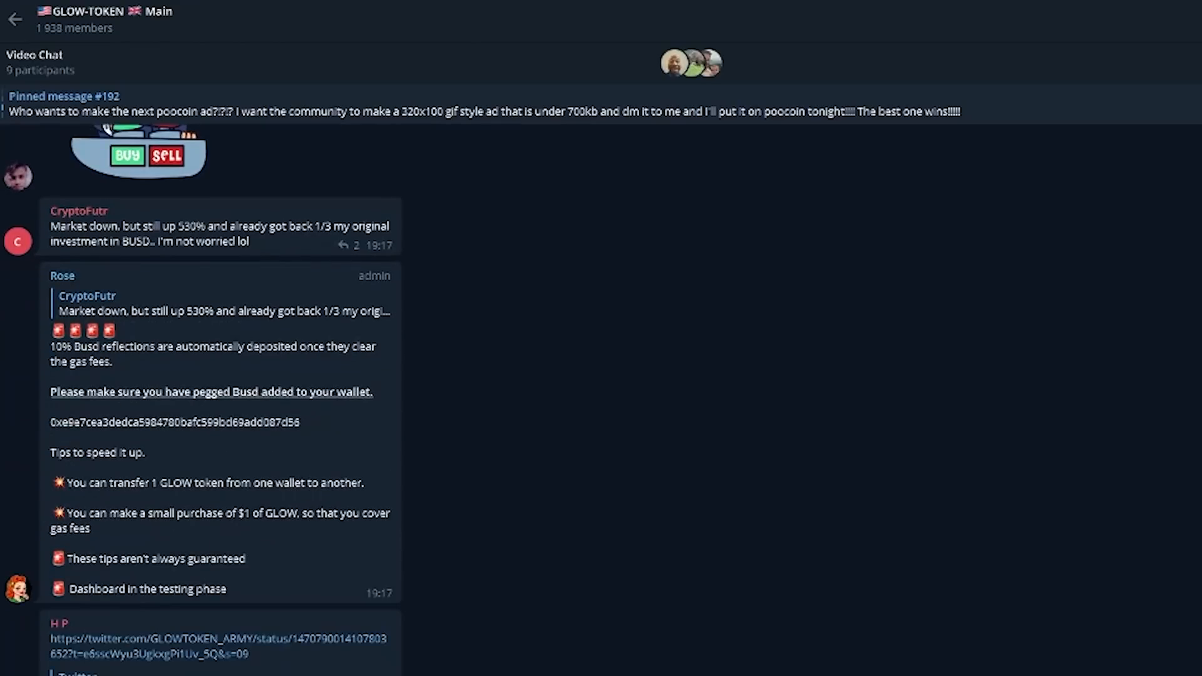
{"action": "scroll", "scroll_direction": "down", "scroll_amount": 3}
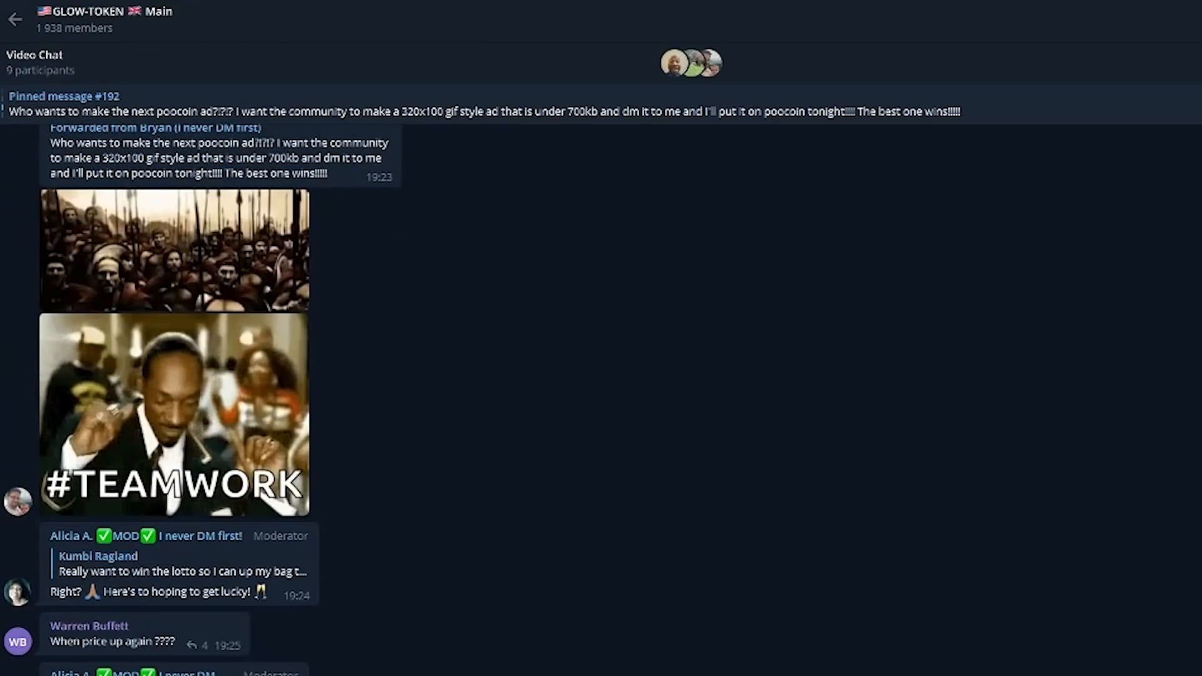
{"action": "scroll", "scroll_direction": "down", "scroll_amount": 3}
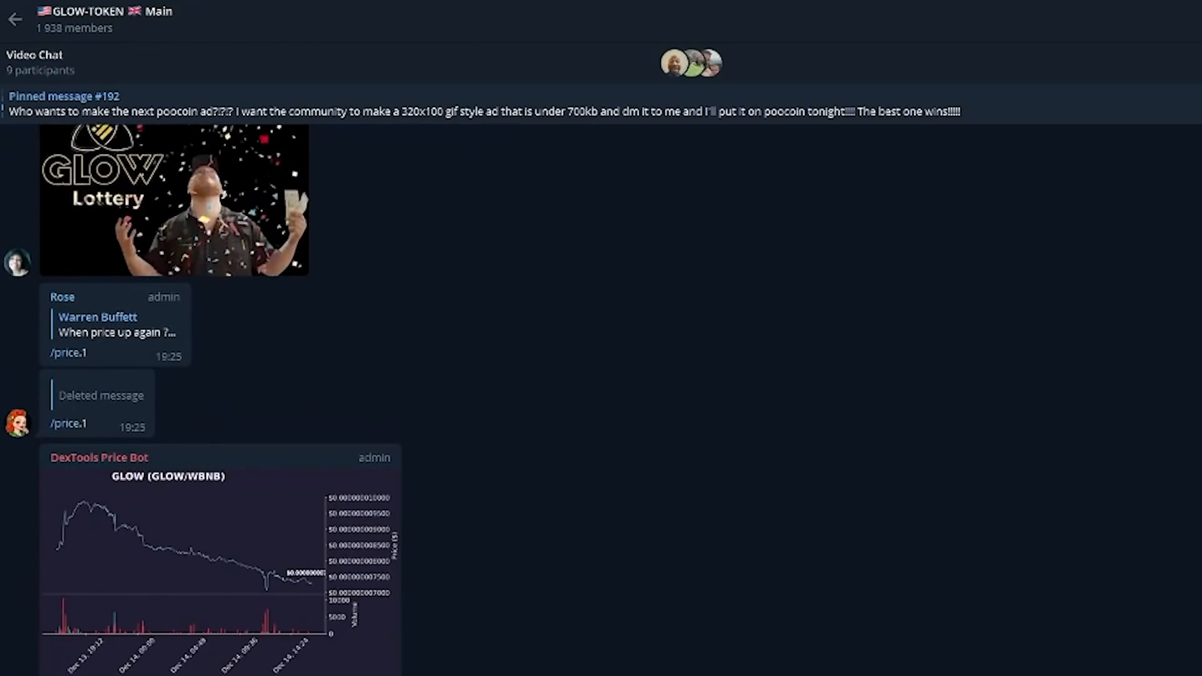
{"action": "scroll", "scroll_direction": "down", "scroll_amount": 3}
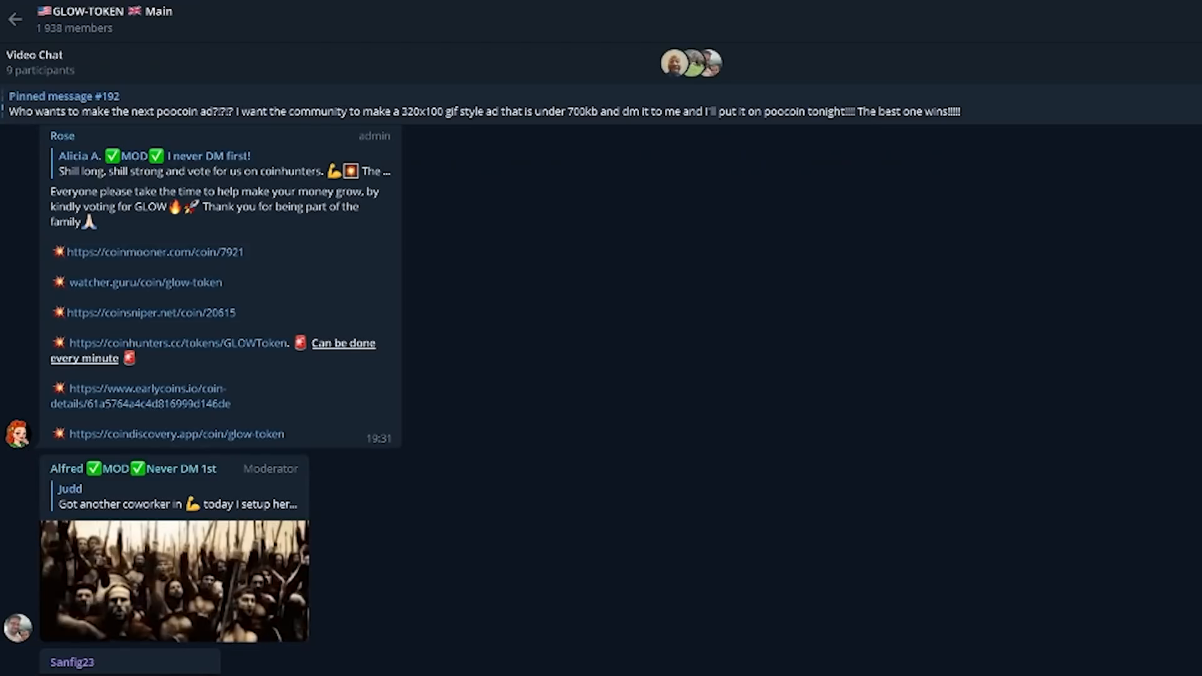
{"action": "scroll", "scroll_direction": "down", "scroll_amount": 3}
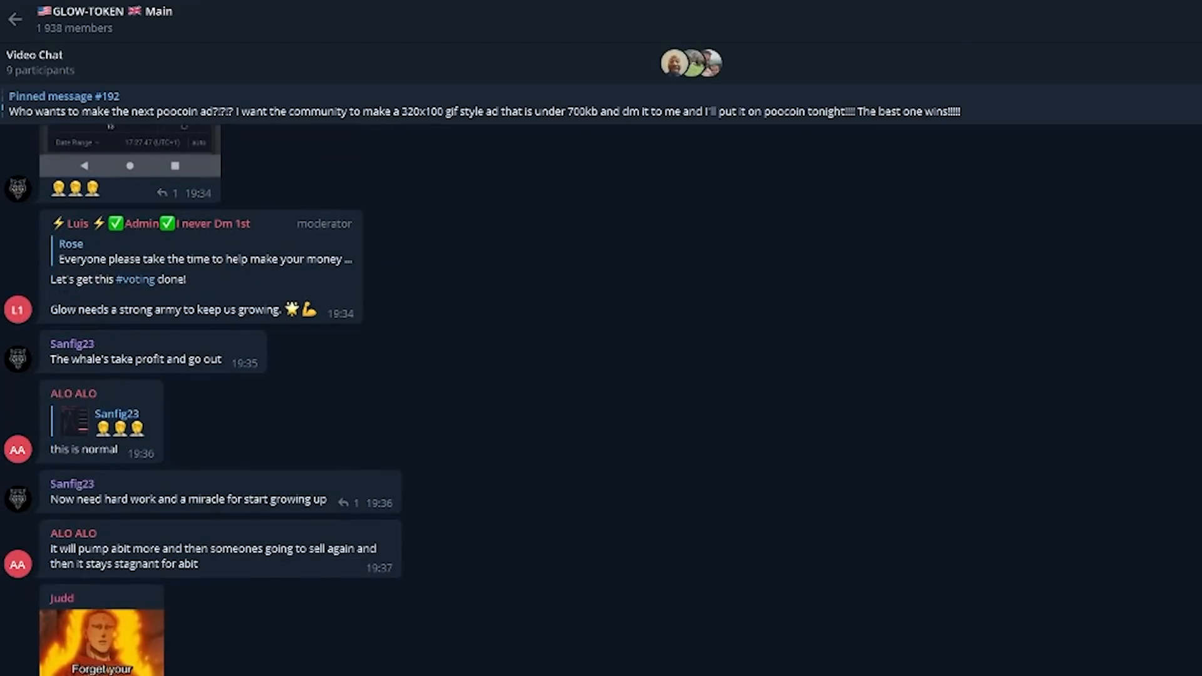
{"action": "scroll", "scroll_direction": "down", "scroll_amount": 3}
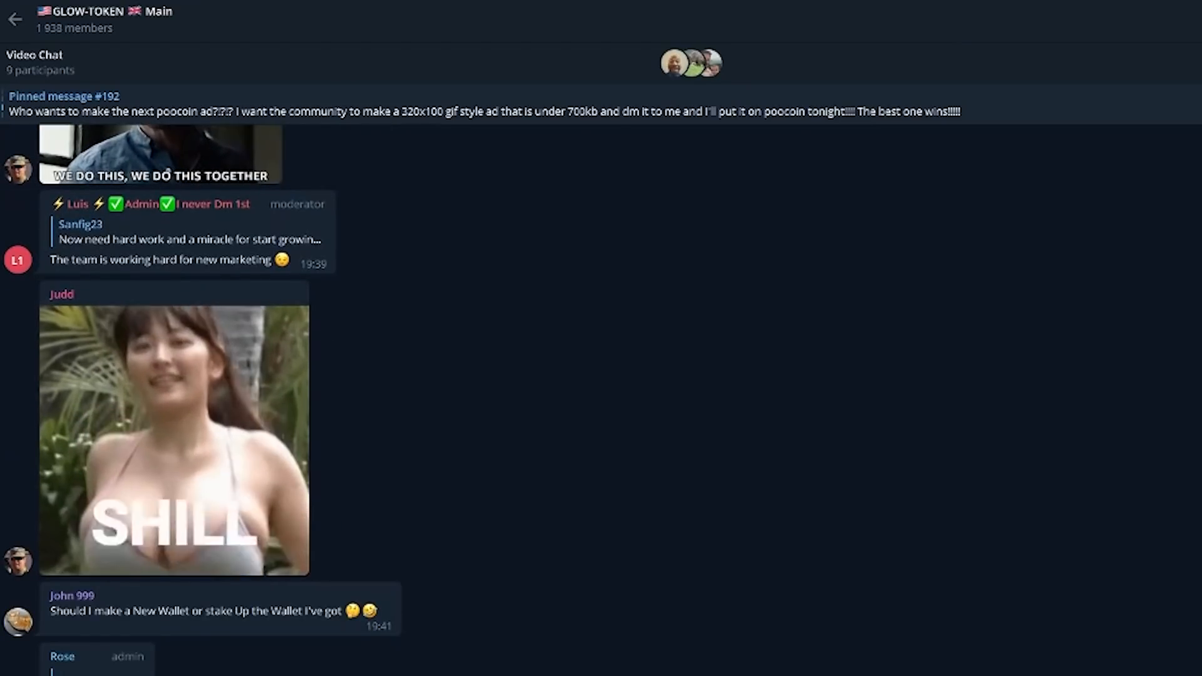
{"action": "scroll", "scroll_direction": "down", "scroll_amount": 3}
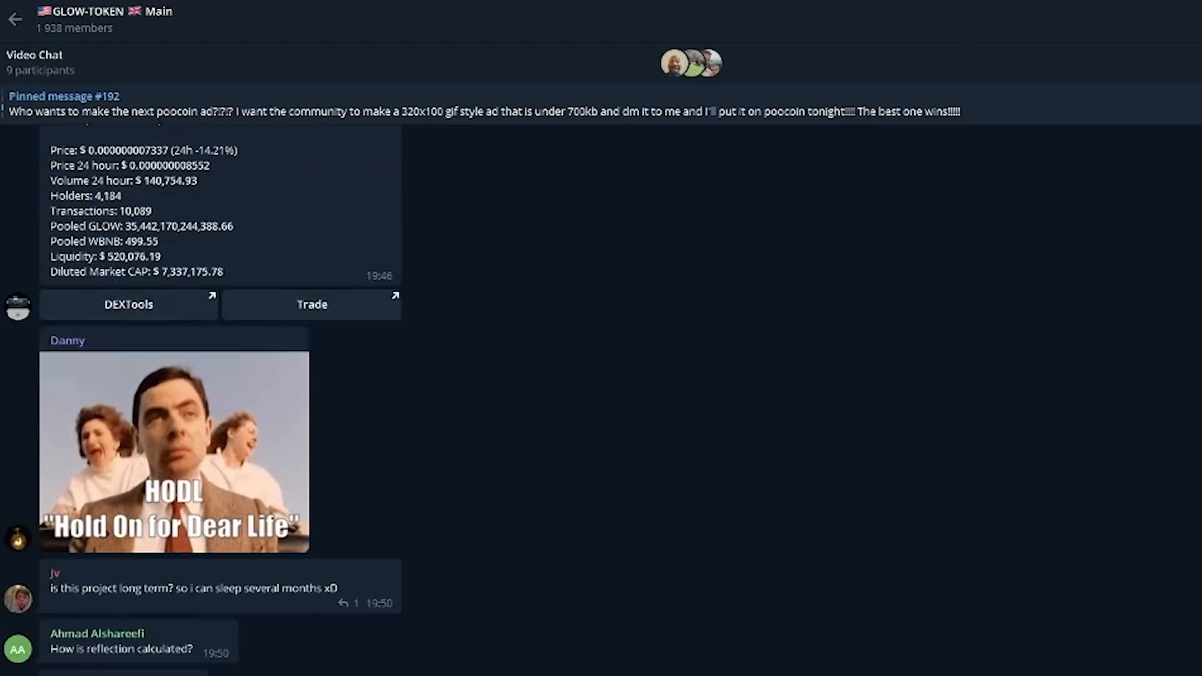
{"action": "scroll", "scroll_direction": "down", "scroll_amount": 3}
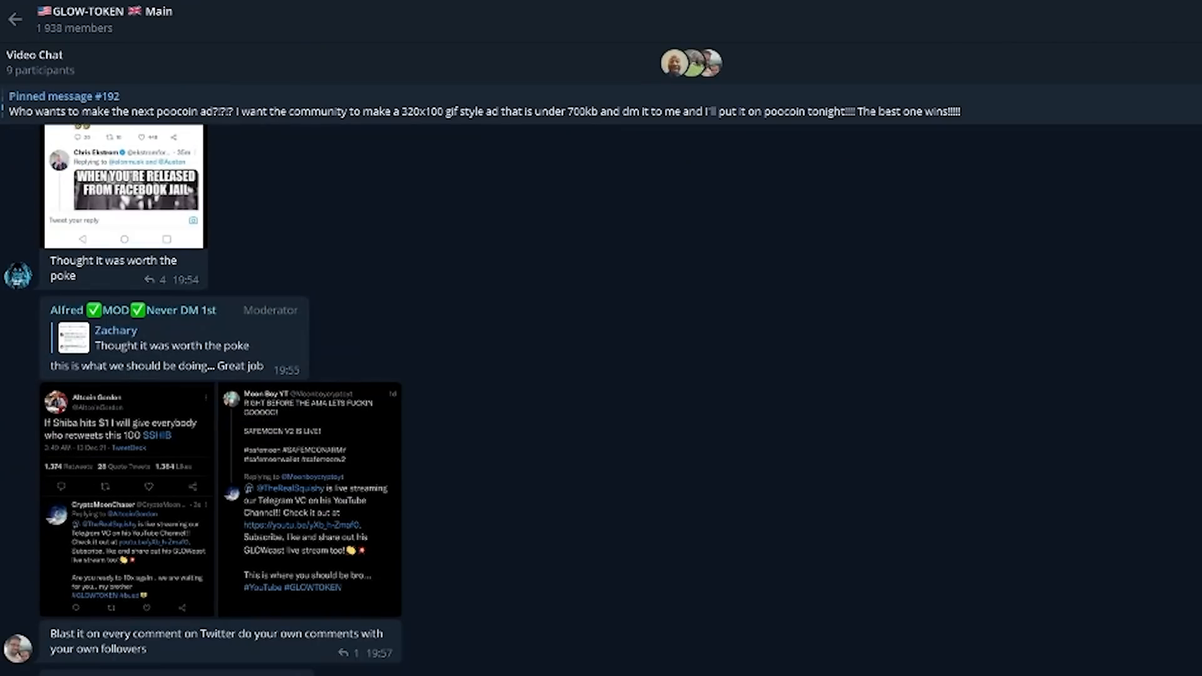